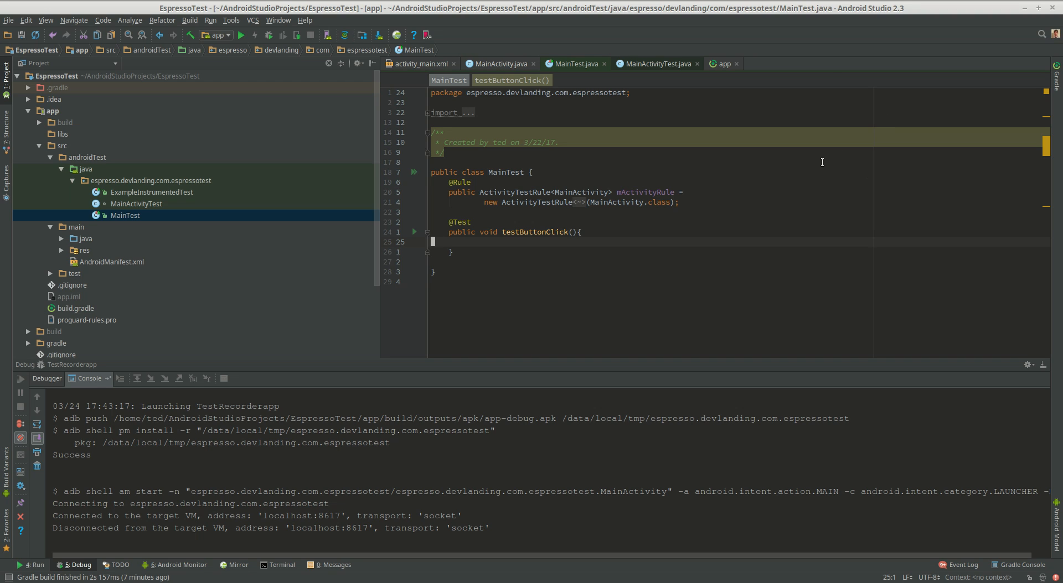
mouse_move(752, 214)
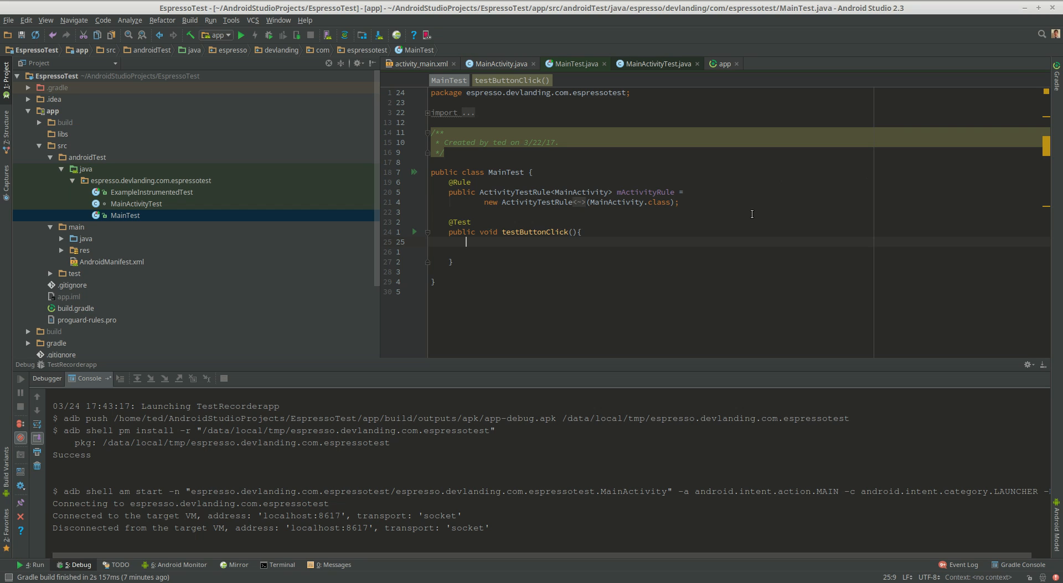
- Write Espresso.onView(ViewMatchers.withId(R.id.button)) in testButtonClick using autocomplete and parameter info
text(Espresso.onView()
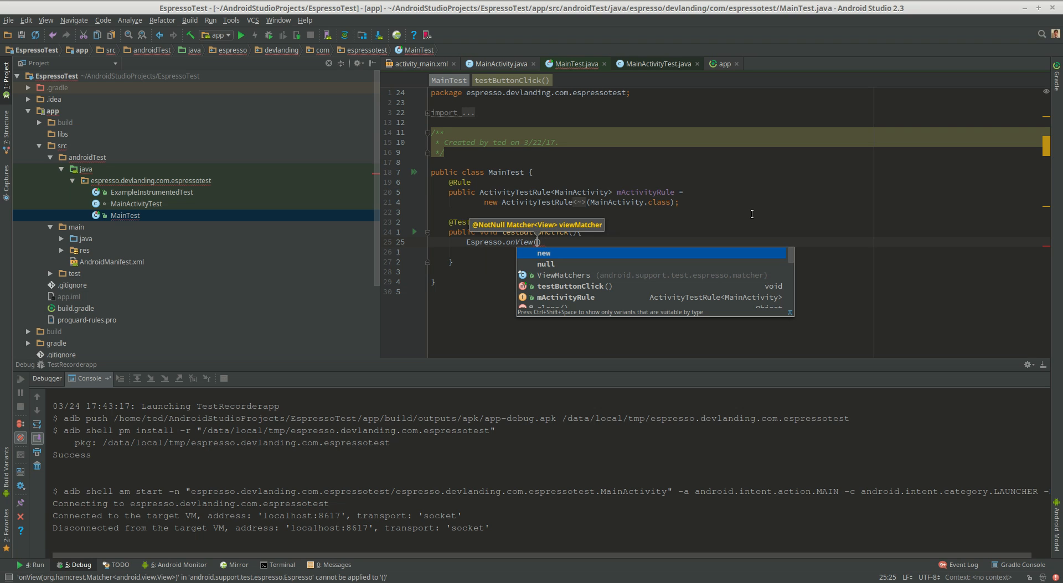
key(Escape)
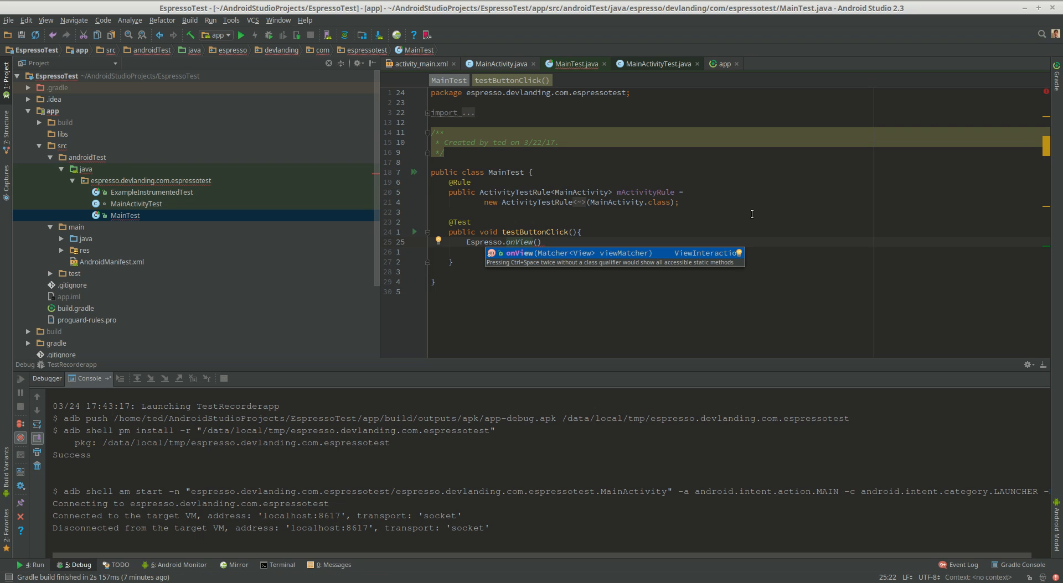
text(Ma)
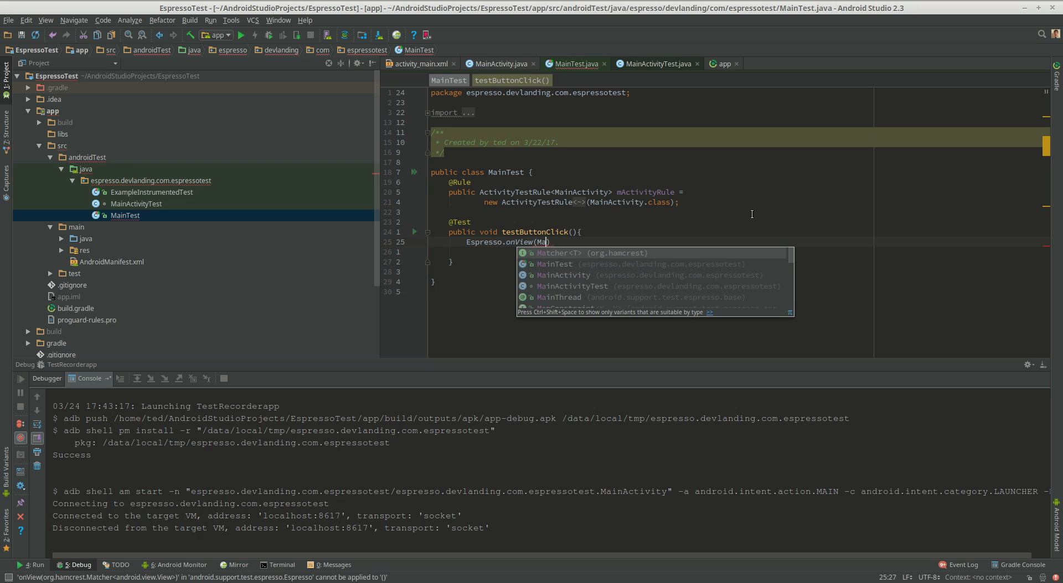
text(tch)
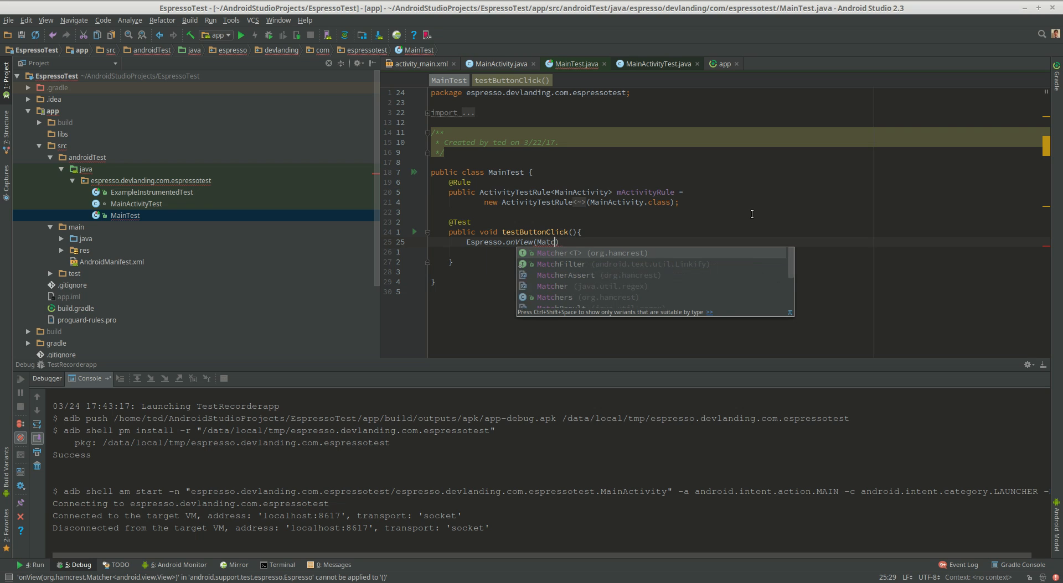
text(hers.withId()
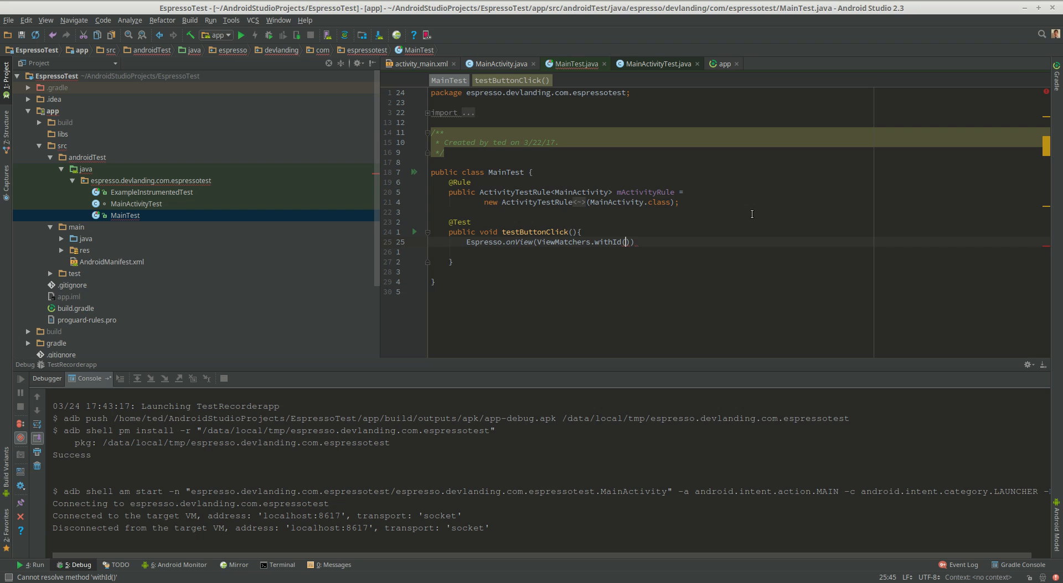
text(R.id.)
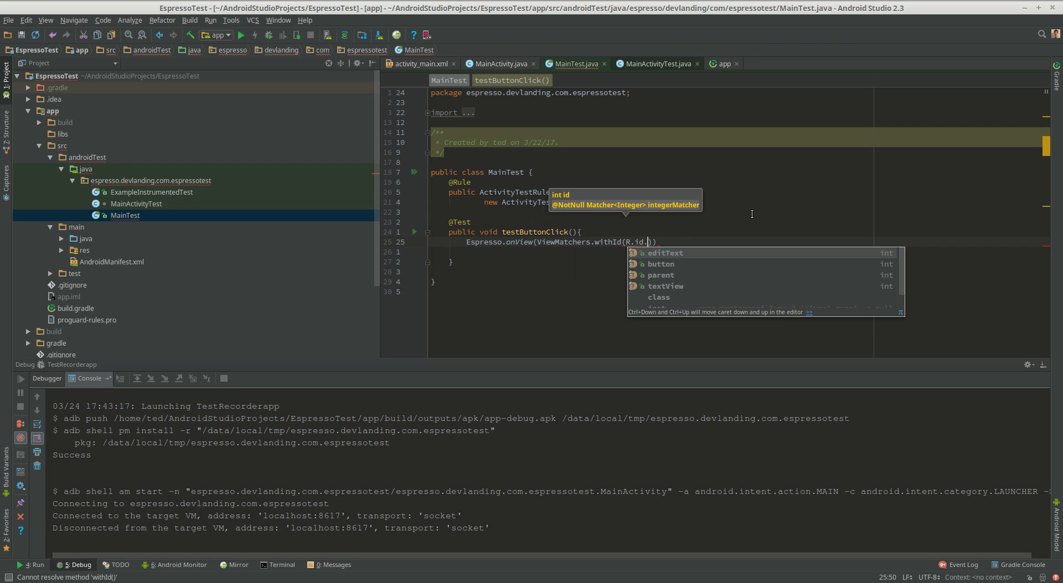
text(button)
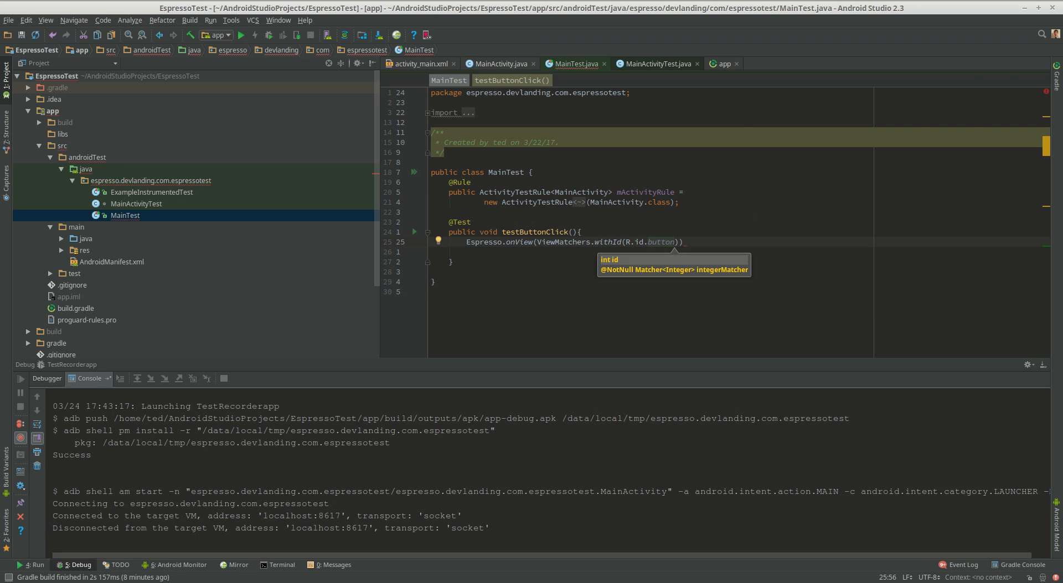
click(269, 34)
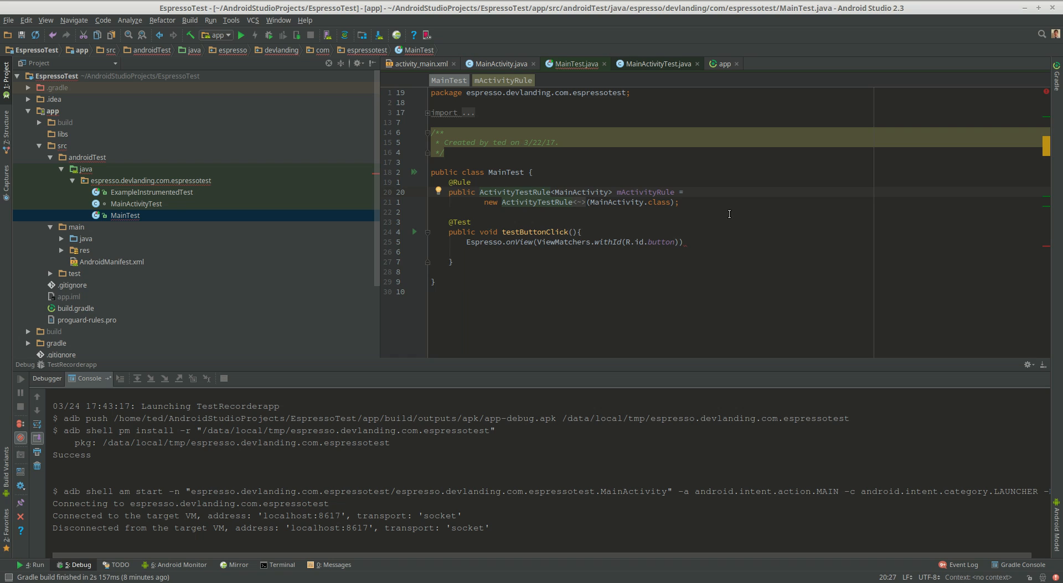
- Extend the onView statement with .perform(ViewActions.click()); via the autocomplete suggestion
text(;)
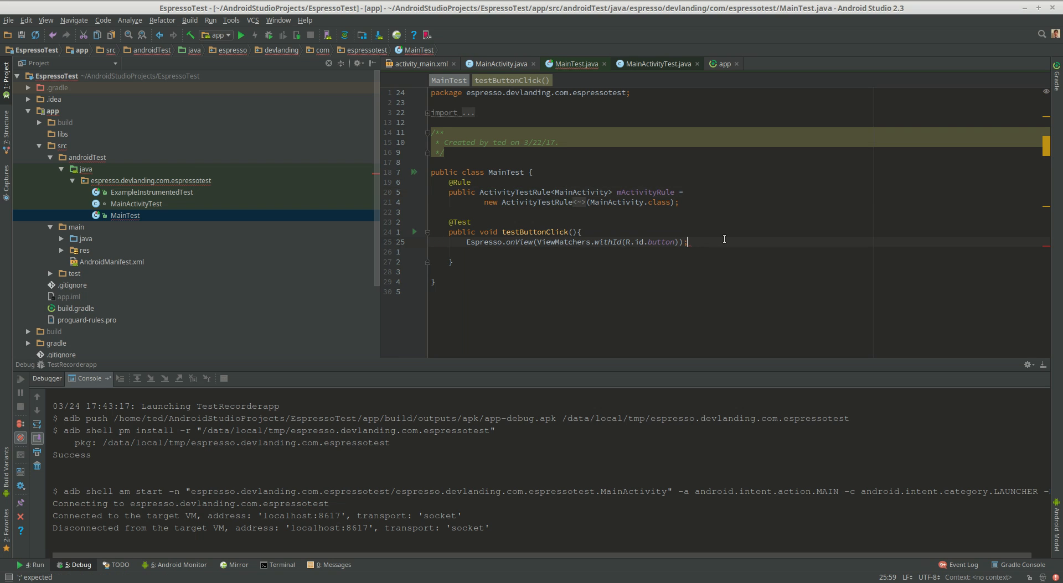
click(241, 34)
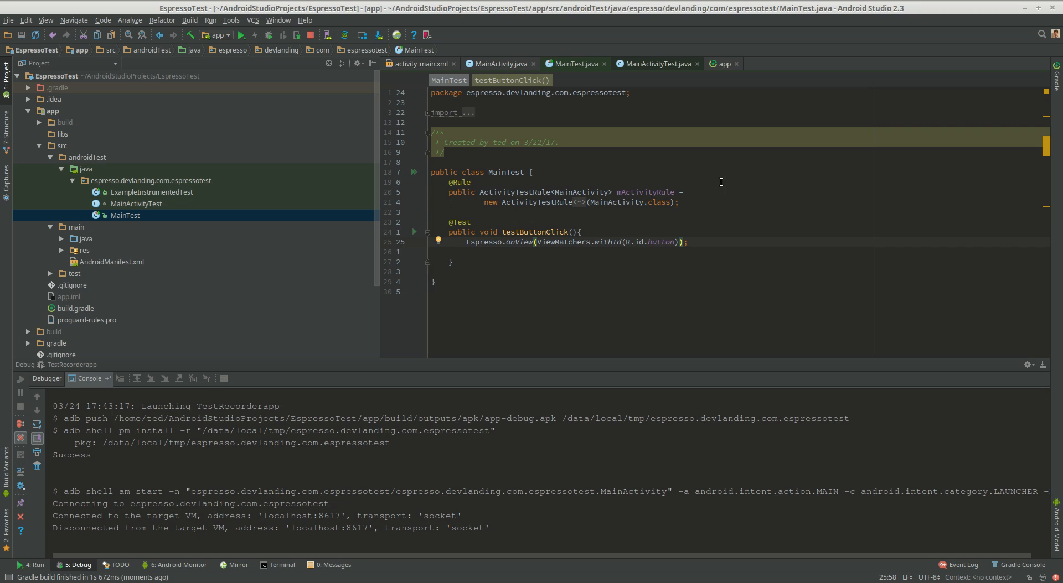
double_click(509, 242)
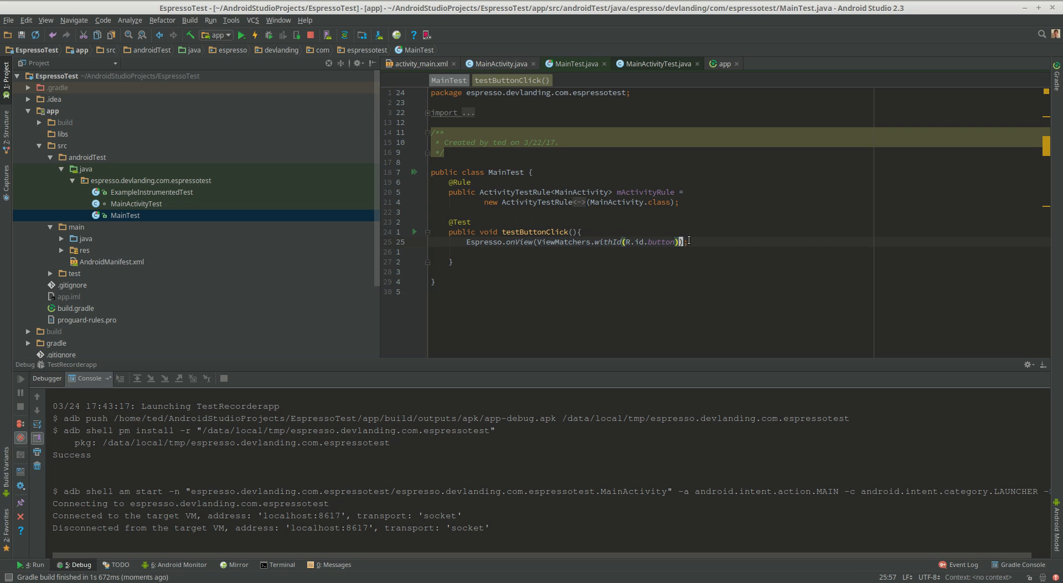
text(.perform(View)
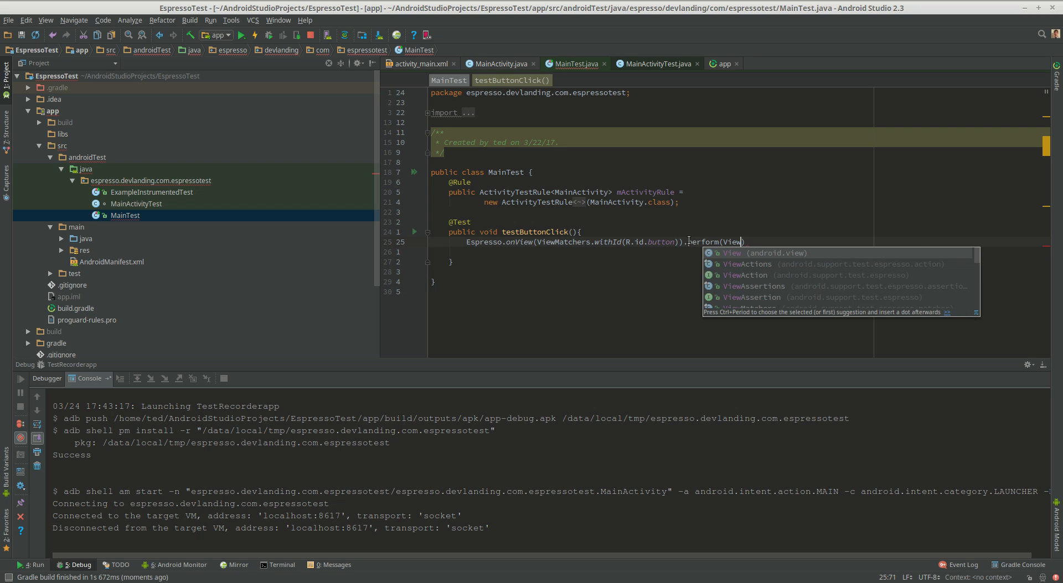
text(ViewActions.click()
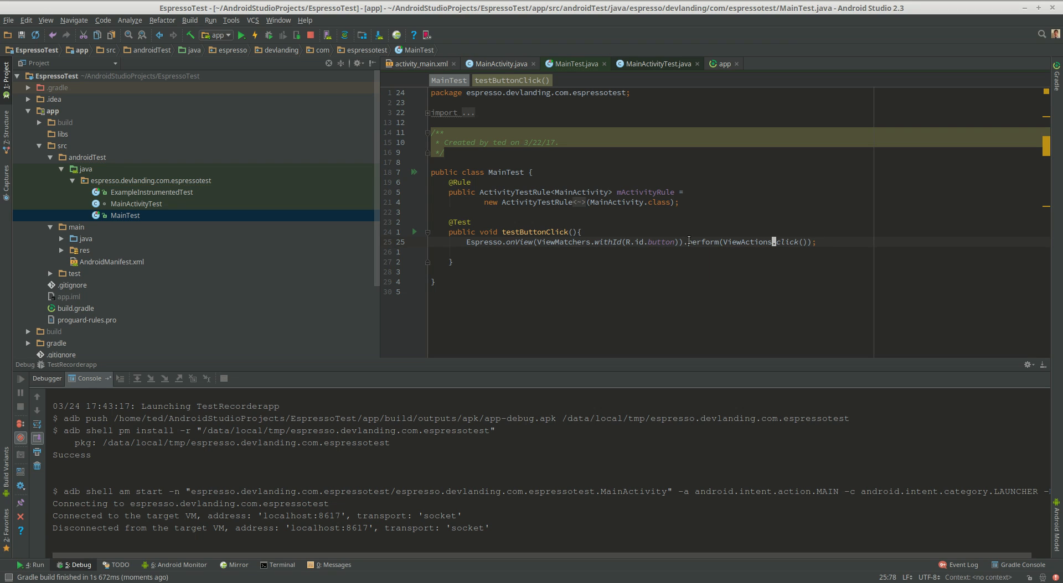
key(Enter)
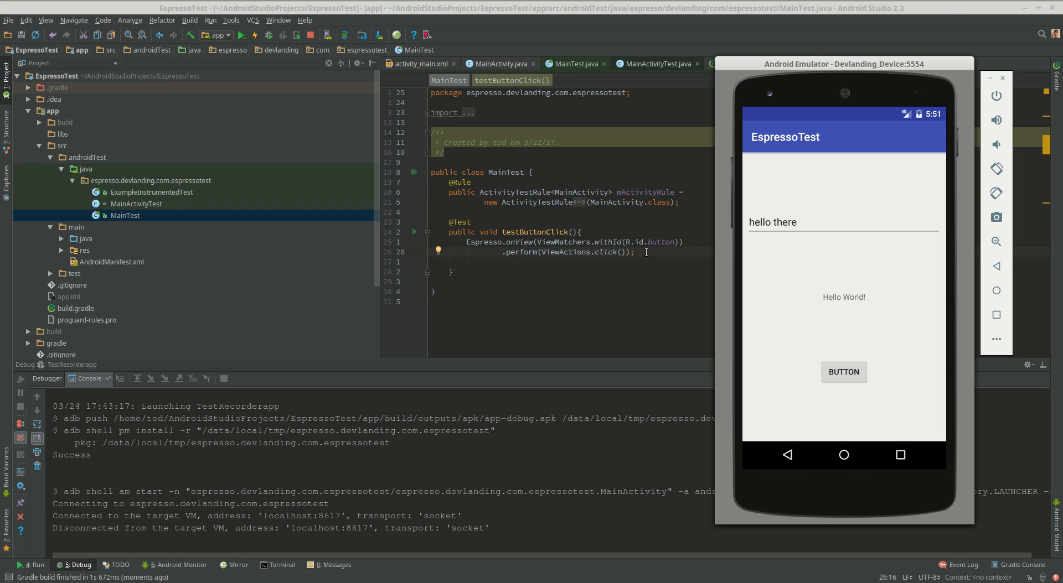
text(Es)
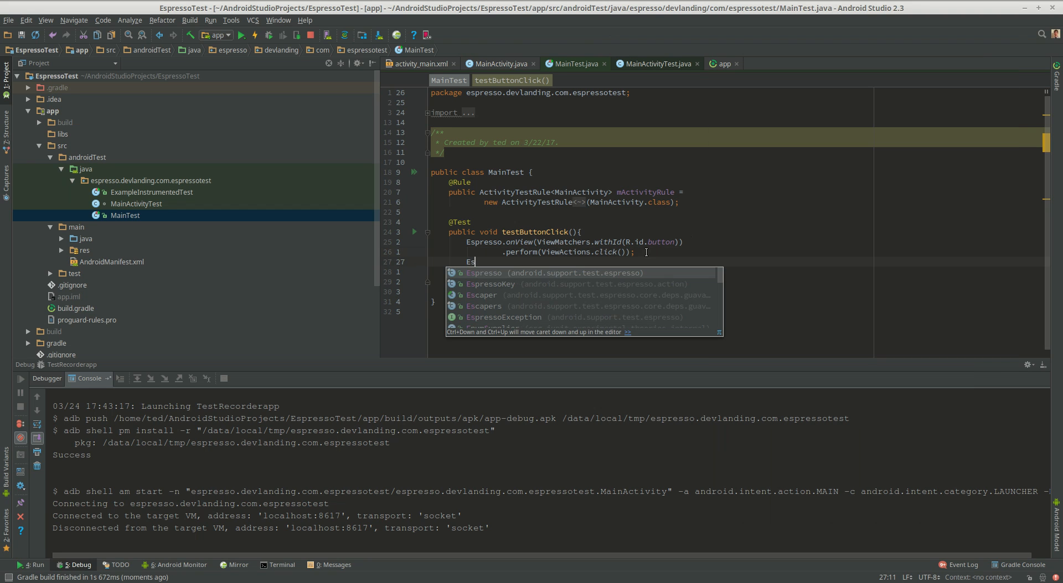
- Start a second Espresso.onView call matching R.id.editText and begin its .check
text(spresso.onView()
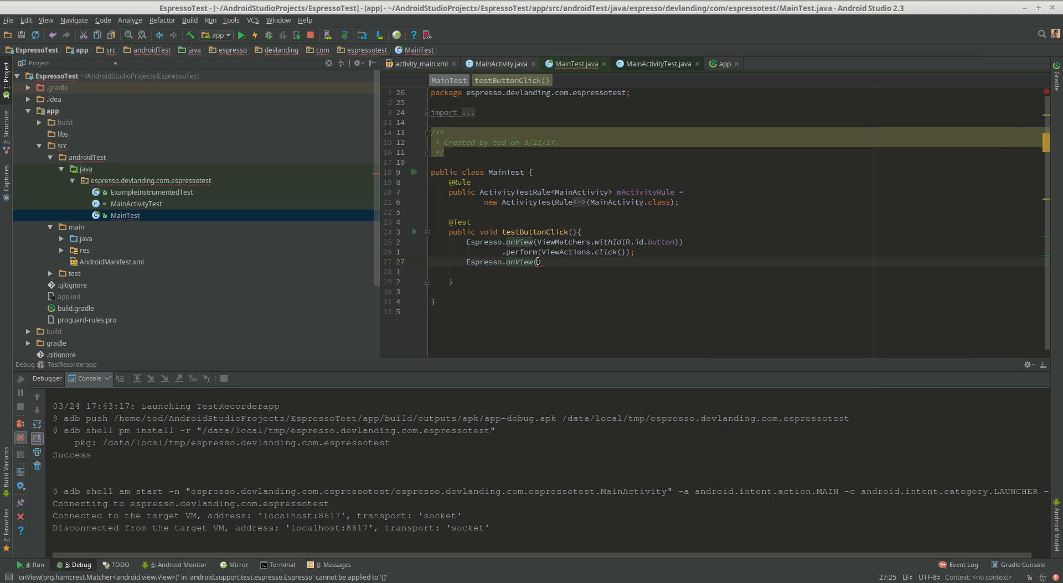
text(ViewMatchers.withId(R.)
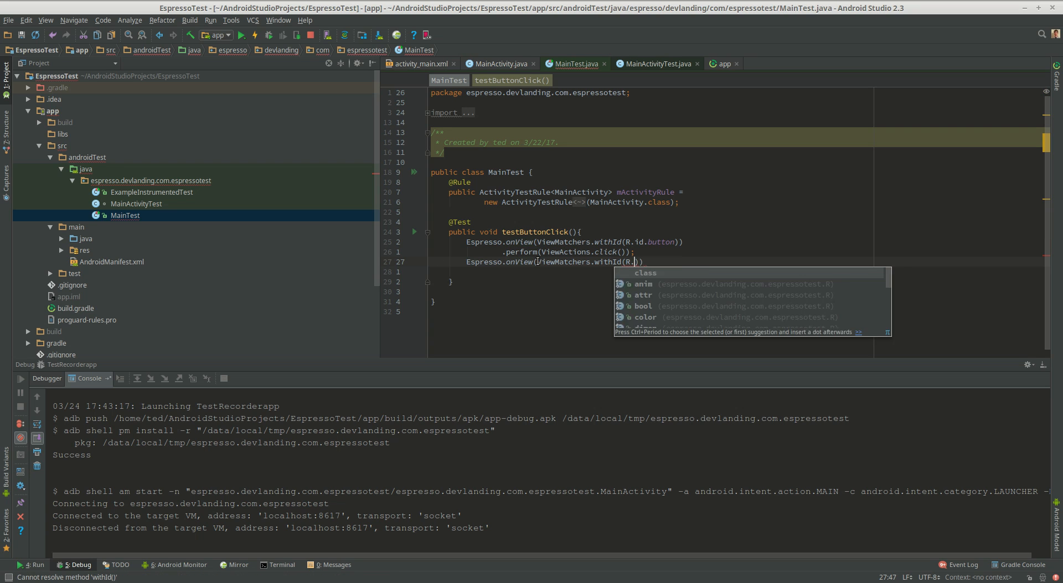
text(editText)
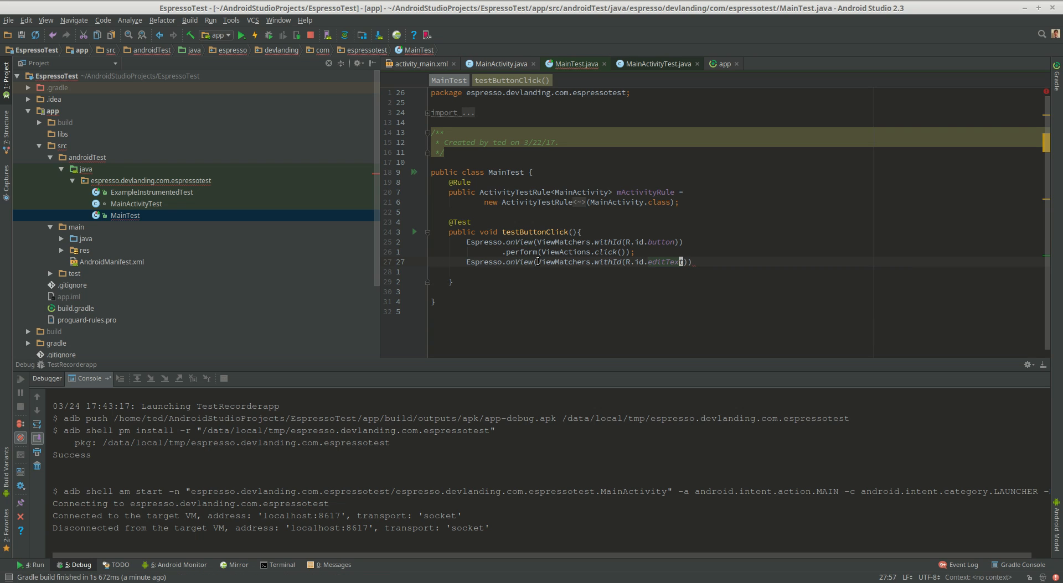
text(.check()
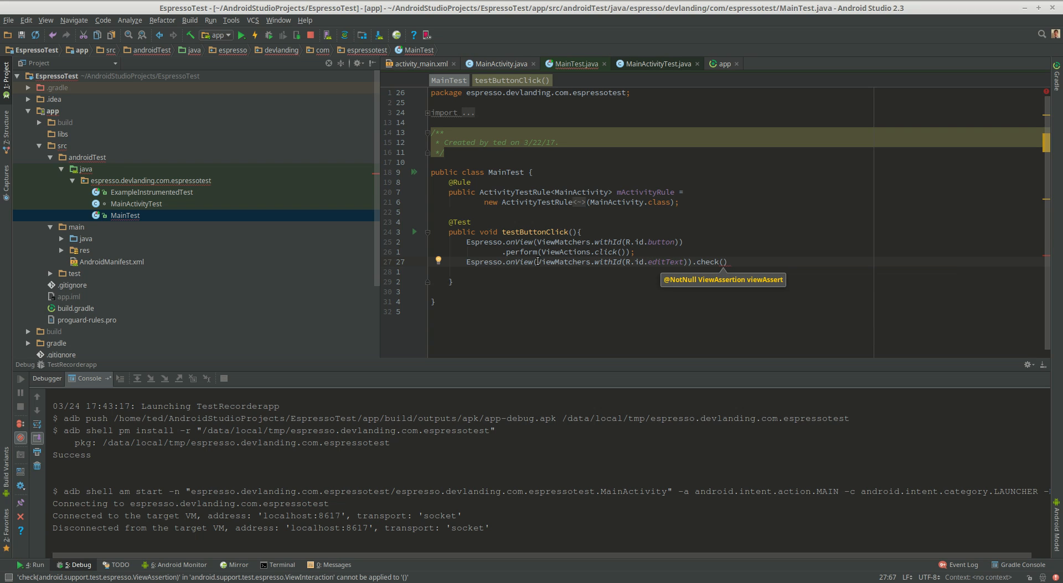
- Assert the view matches ViewMatchers.withText("hello there") through ViewAssertions.matches
text(ViewAssertions.matches()
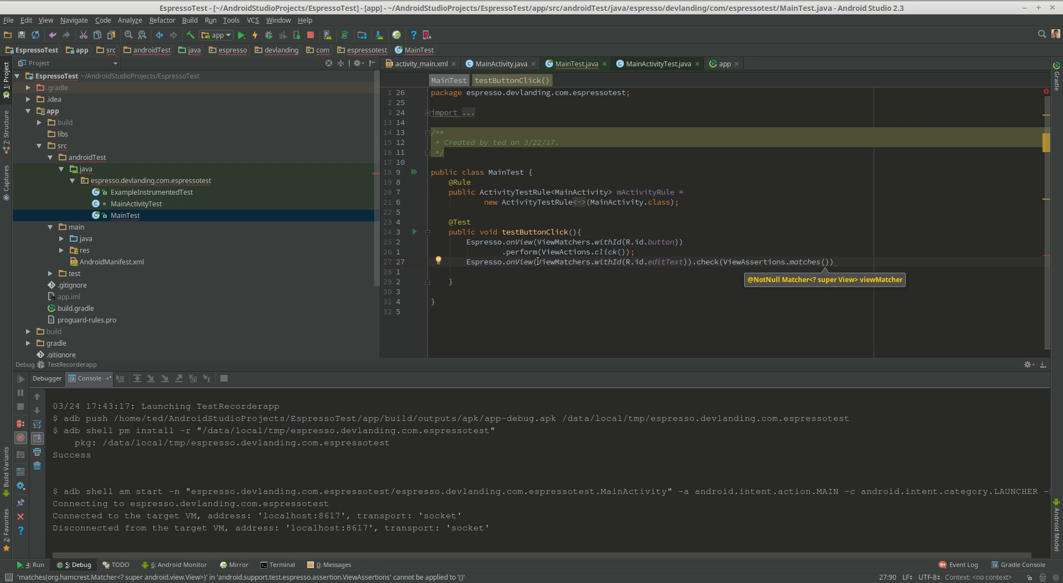
text(Matchers.withText(")
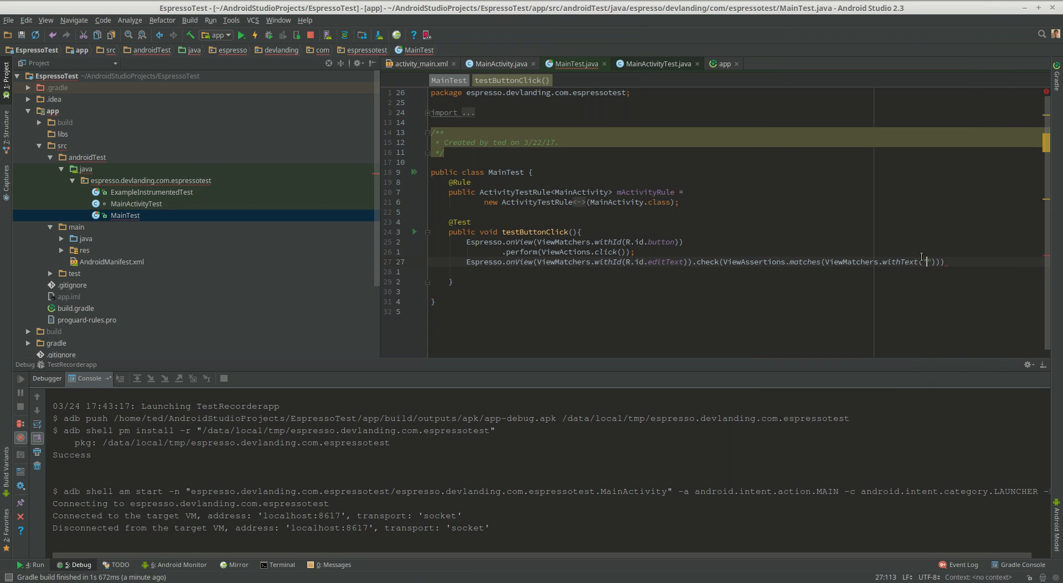
text(hello there)
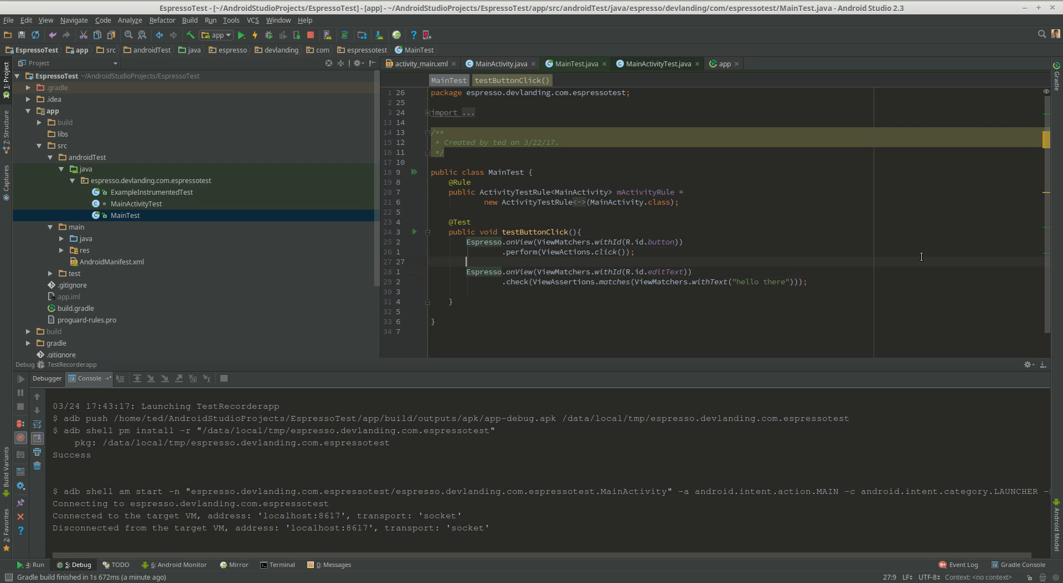
- Run testButtonClick() on the connected device from the context menu; 1 test passes
right_click(647, 247)
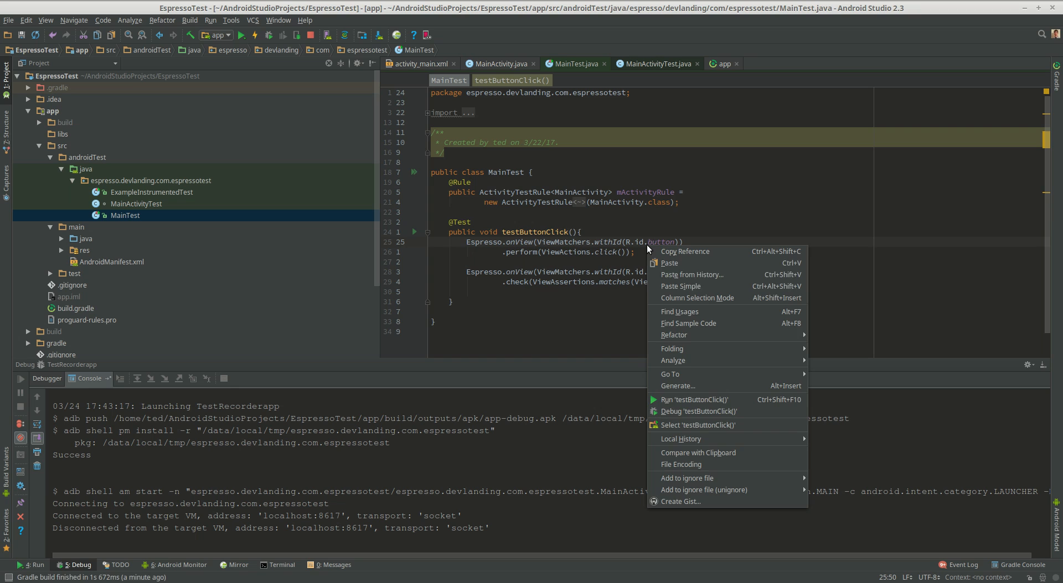
click(694, 399)
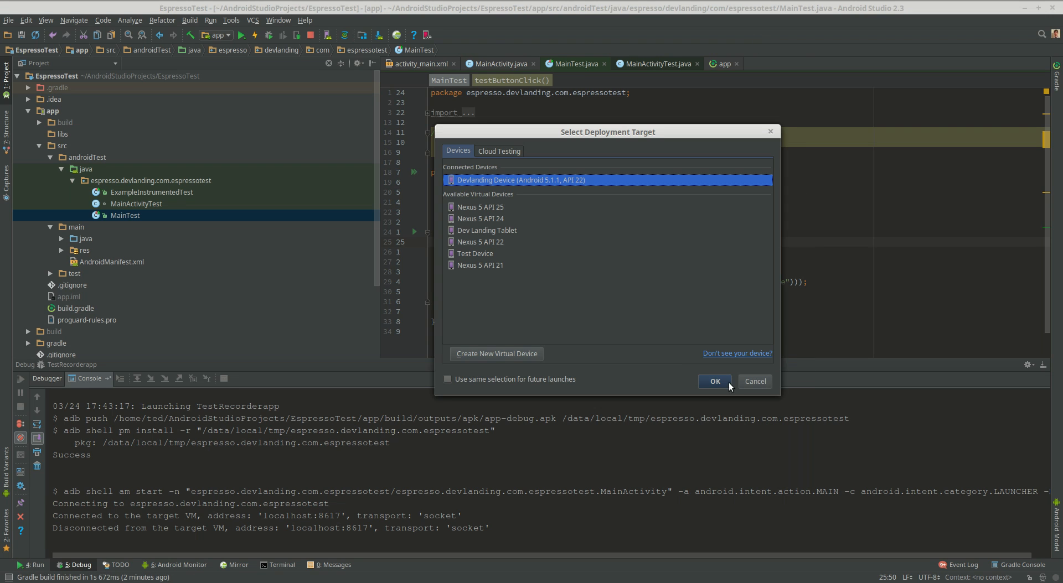
click(715, 381)
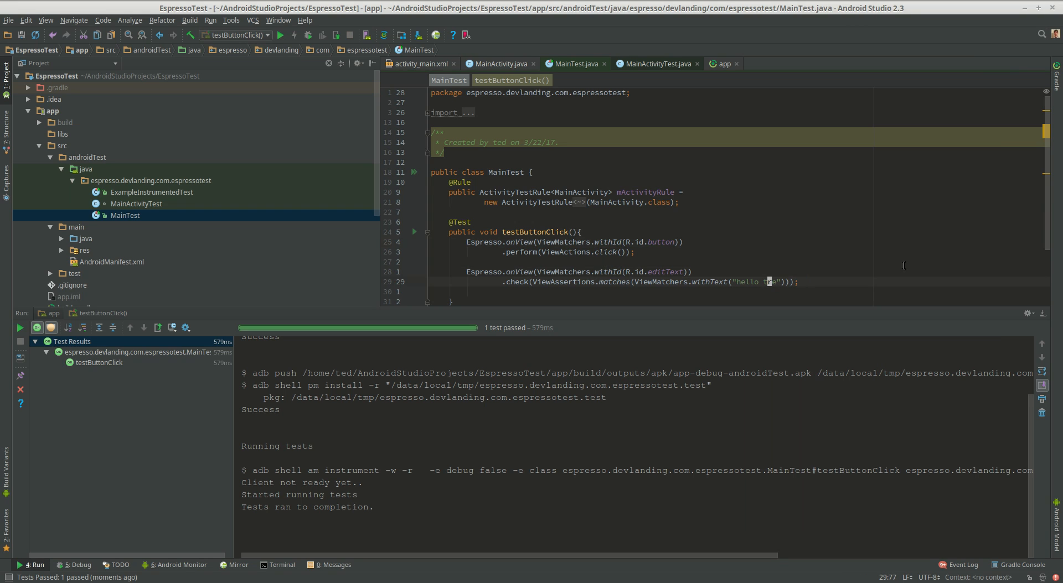
- Shorten the expected text to "hello" and rerun; the test now fails
key(BackSpace)
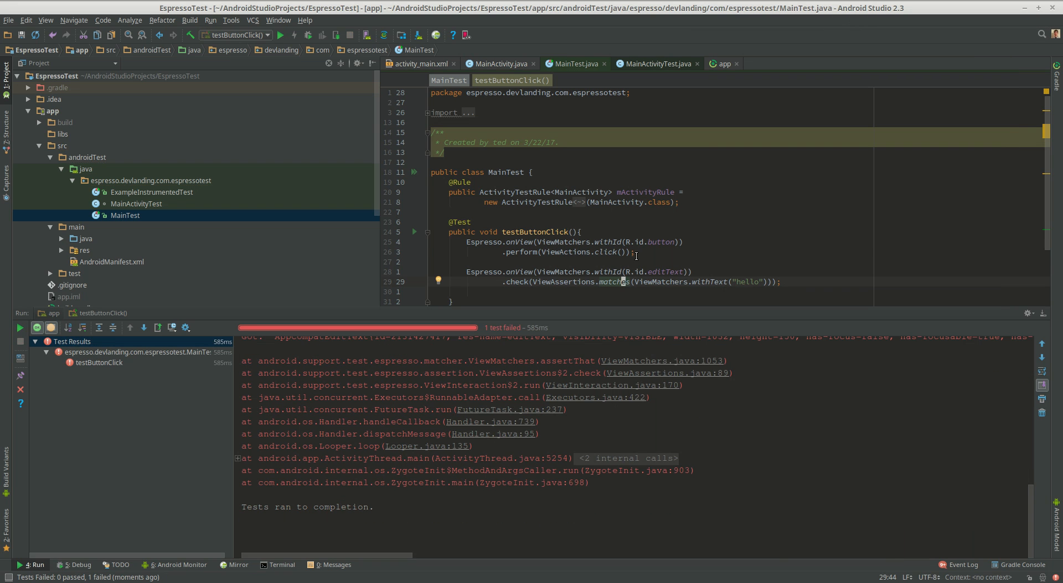
drag(466, 243, 634, 253)
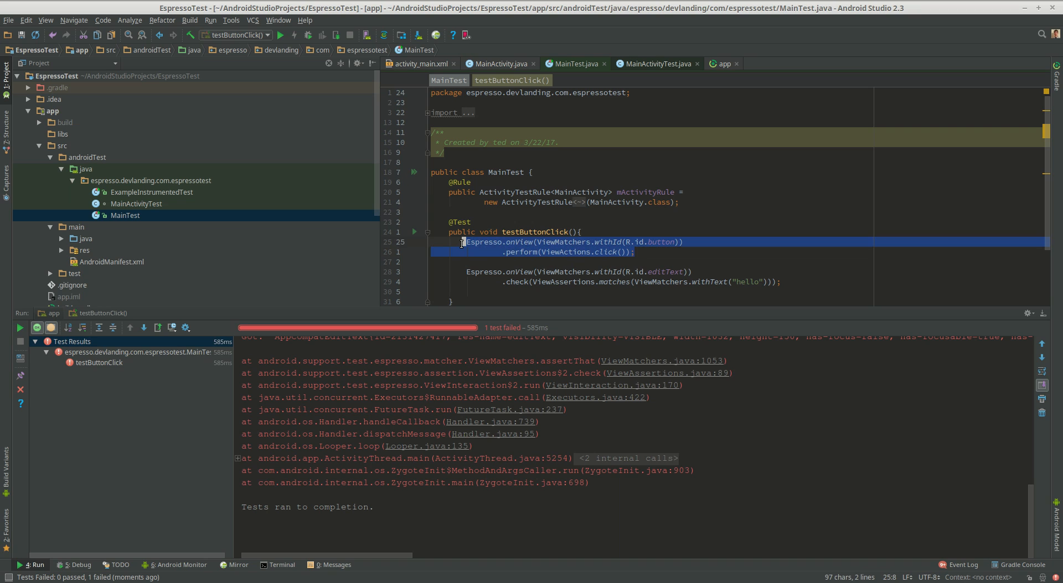